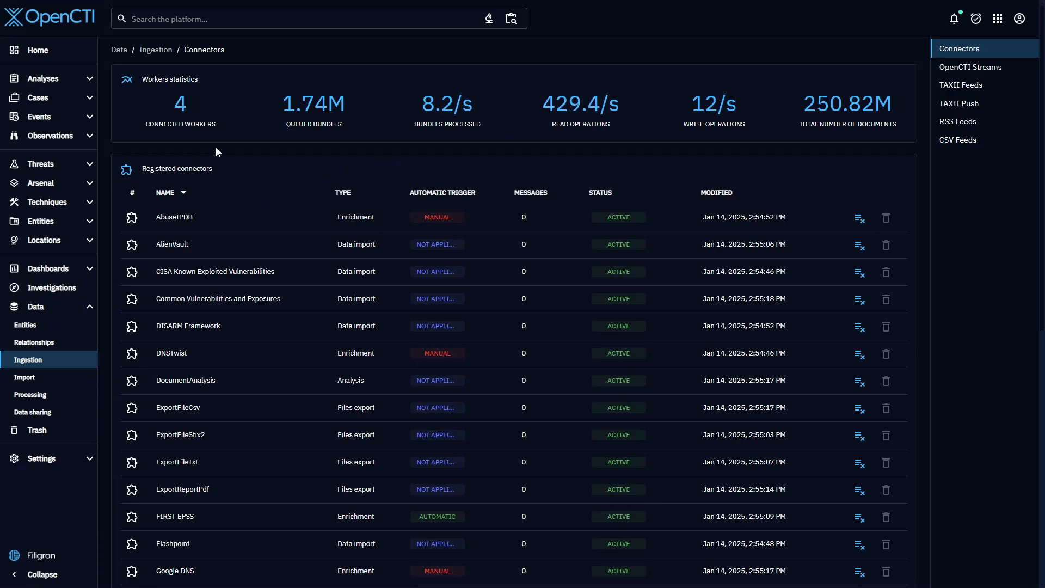
mouse_move(418, 178)
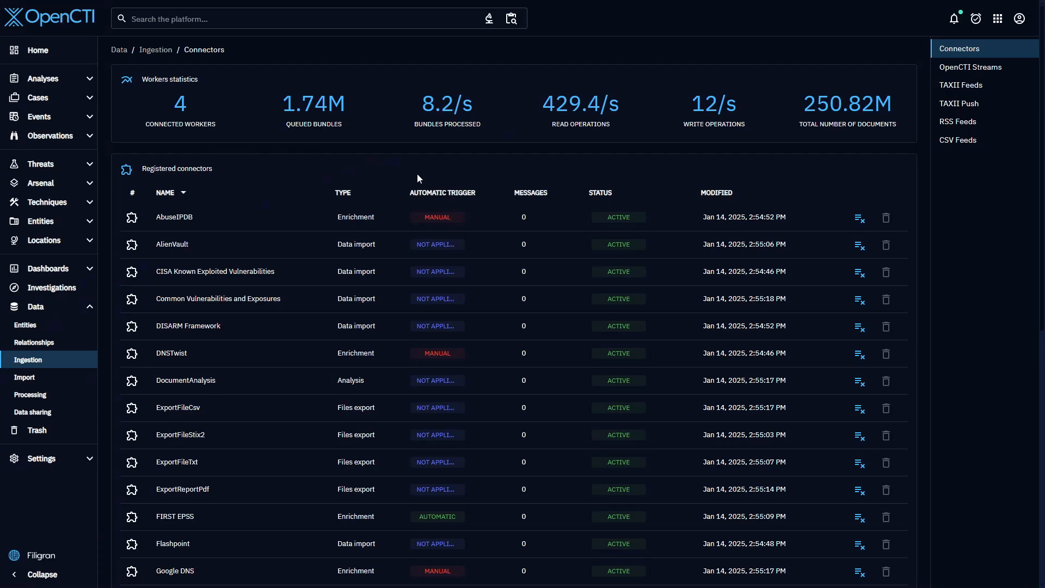
- Scroll through the current page, then go to the Home overview dashboard from the sidebar
scroll(down, 3)
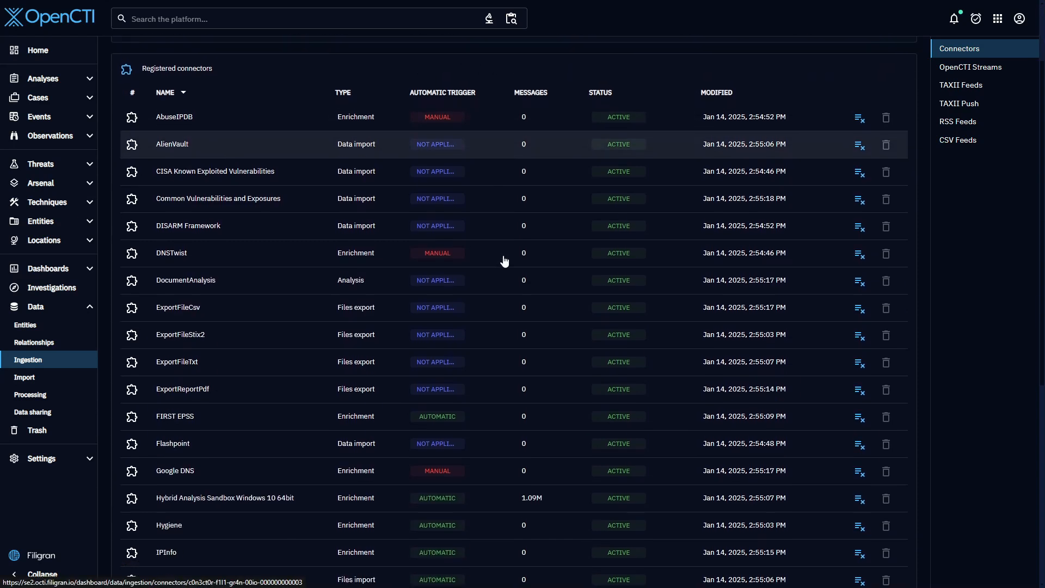
scroll(down, 3)
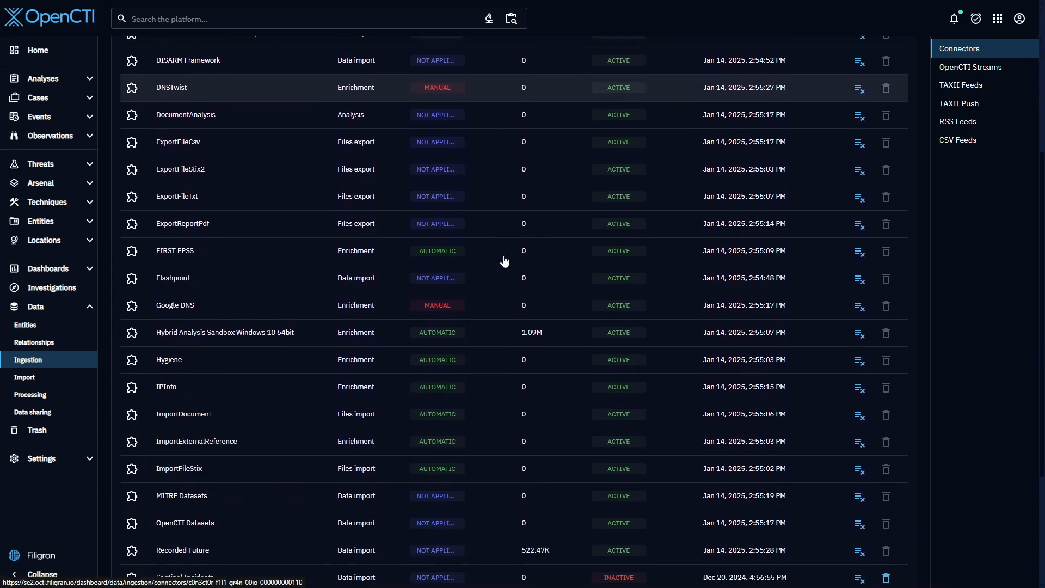
scroll(down, 3)
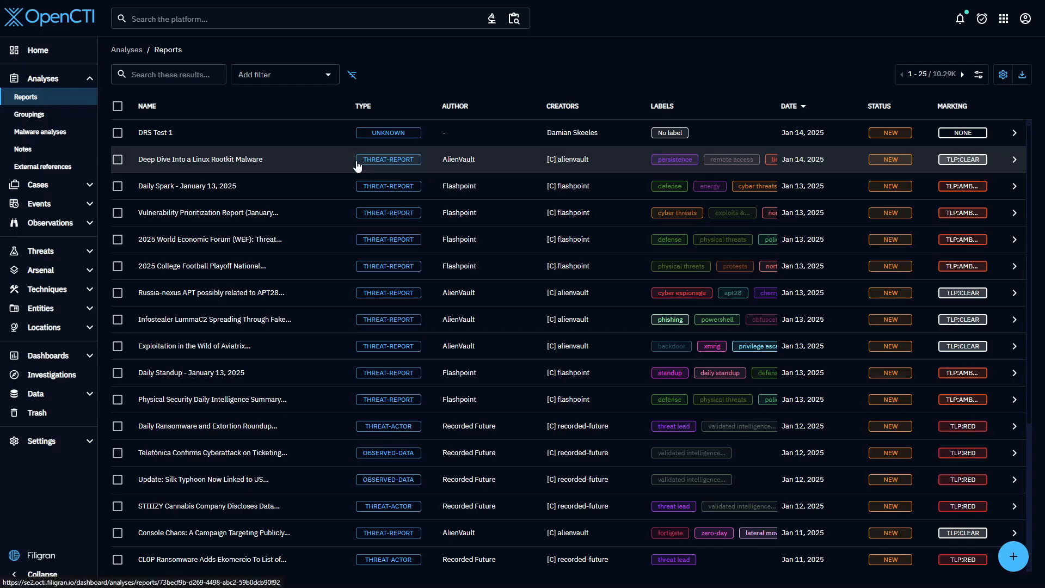
mouse_move(358, 239)
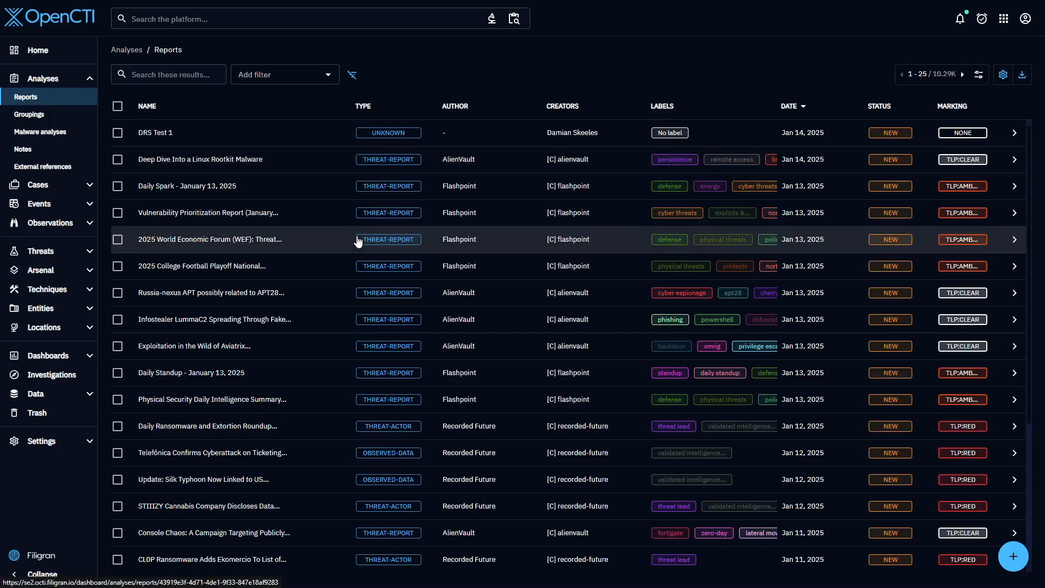
scroll(down, 3)
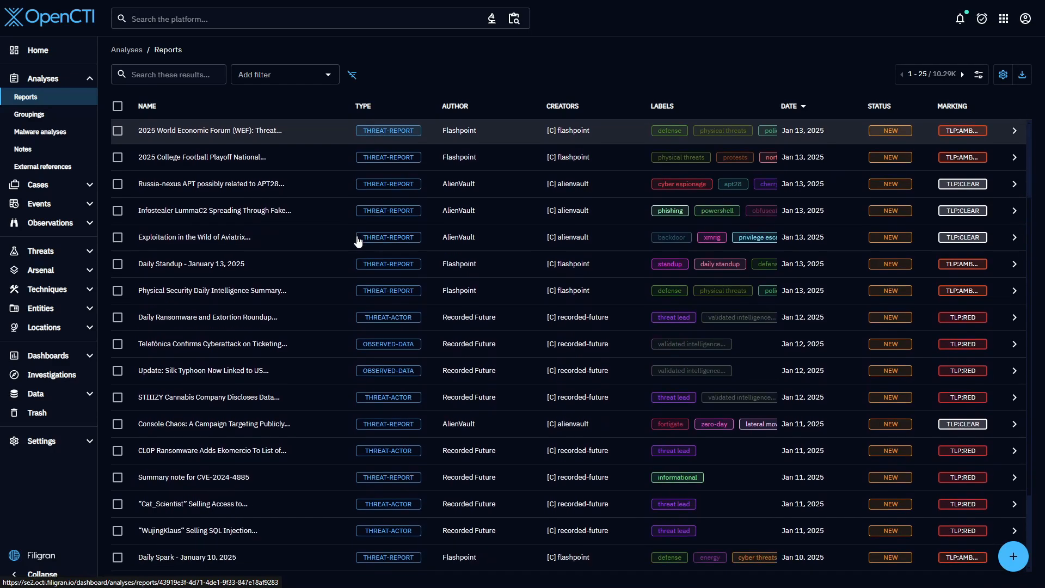
scroll(down, 3)
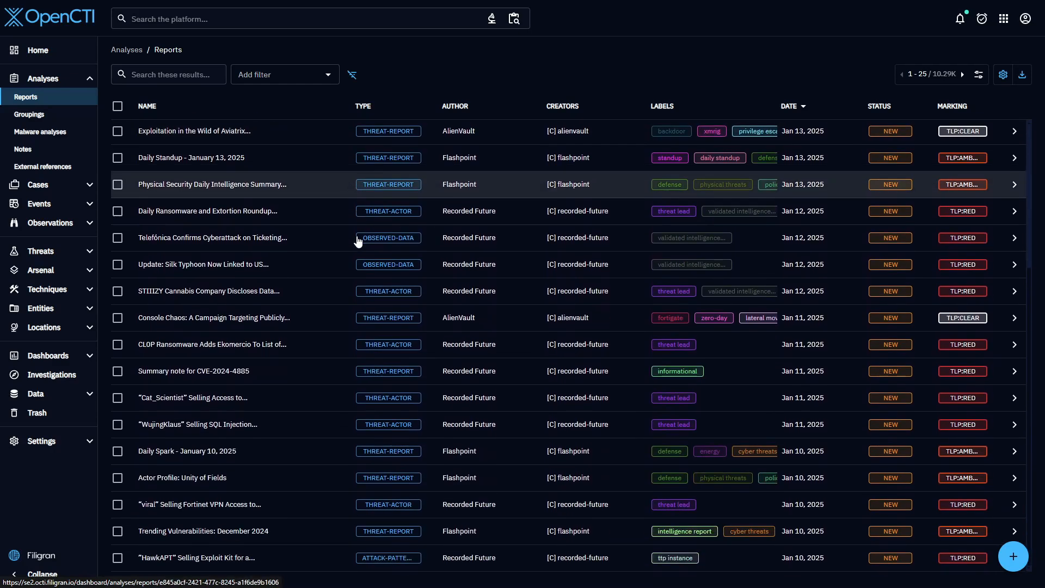
click(37, 50)
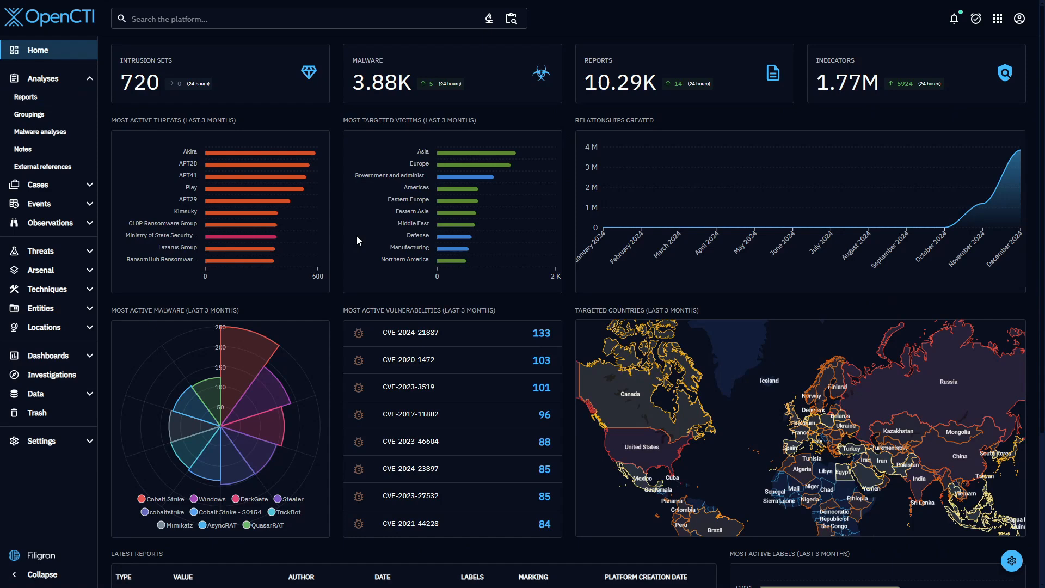
mouse_move(362, 238)
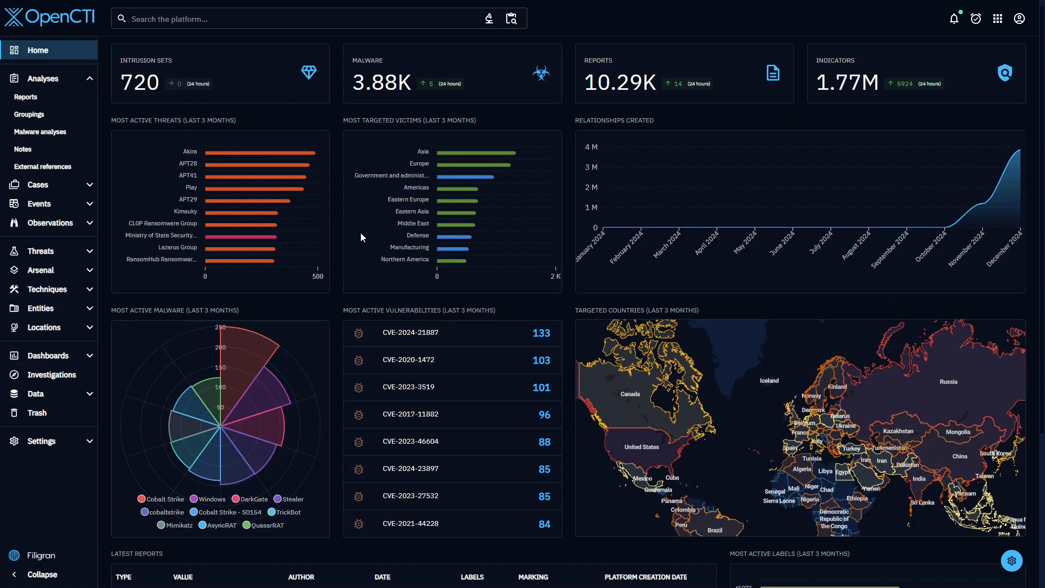
mouse_move(710, 92)
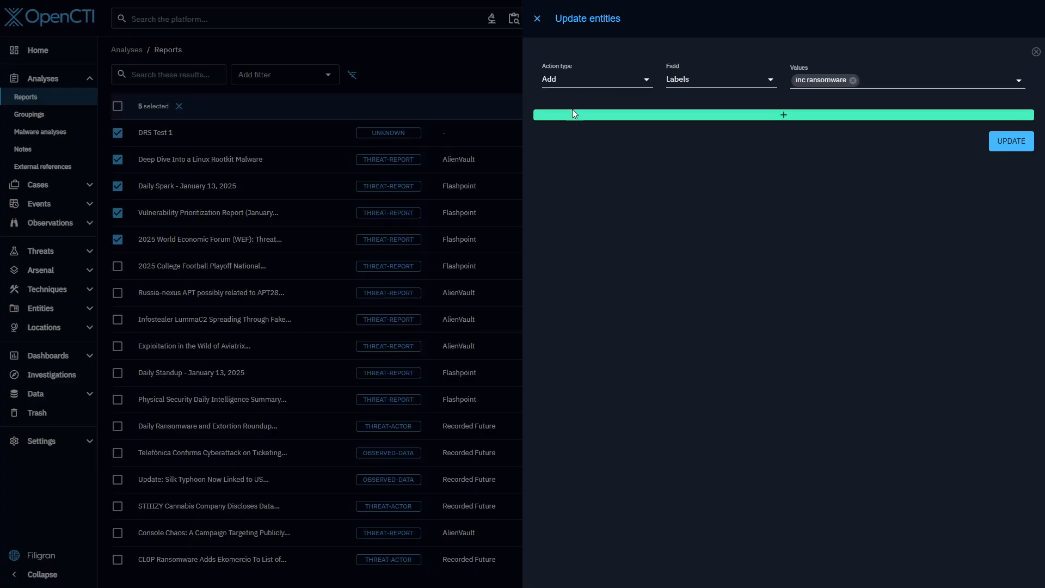
mouse_move(749, 94)
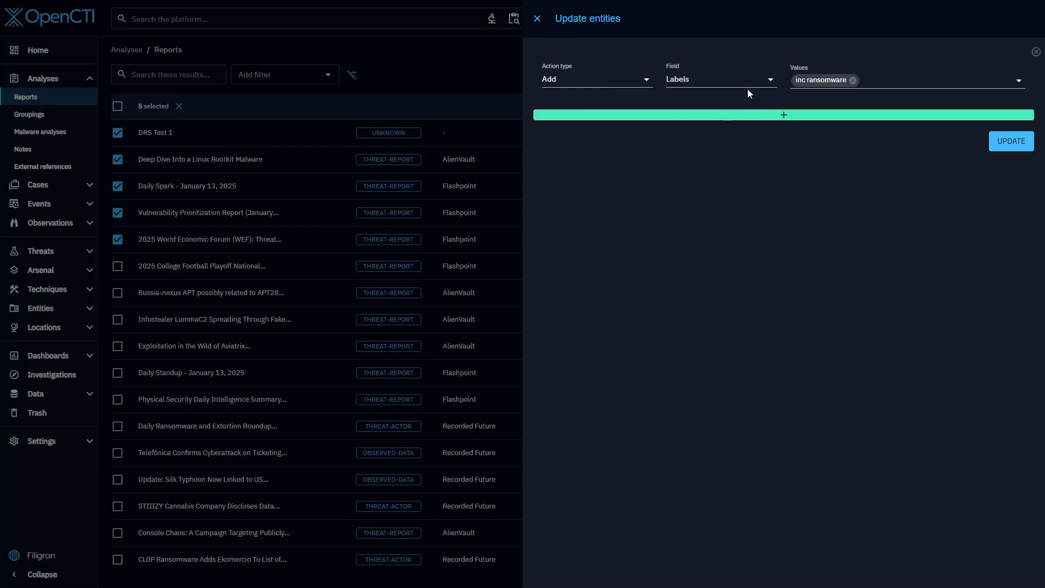
mouse_move(348, 231)
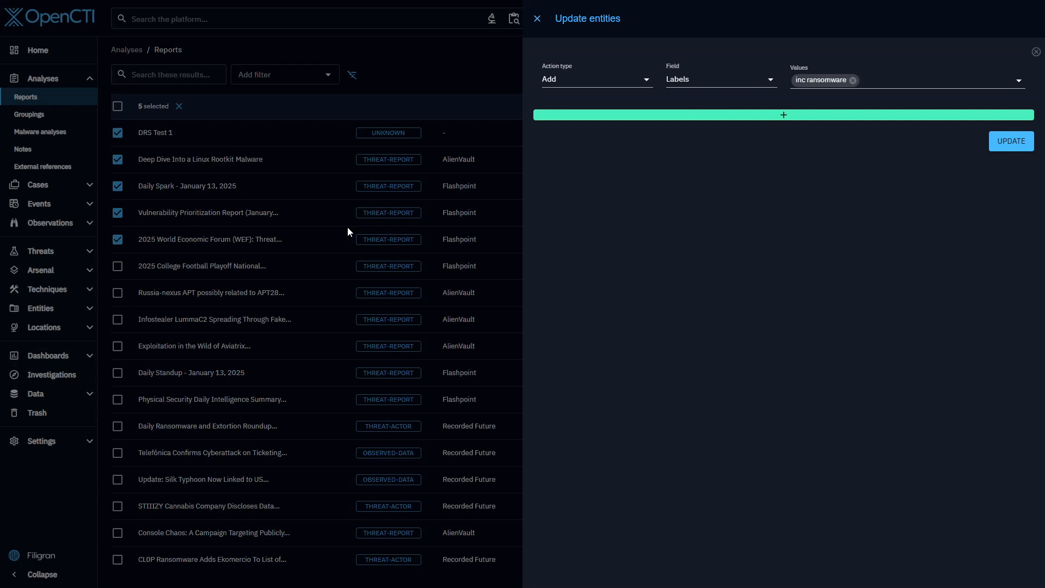
- Apply the inc ransomware label to the five selected reports via Update
click(1012, 140)
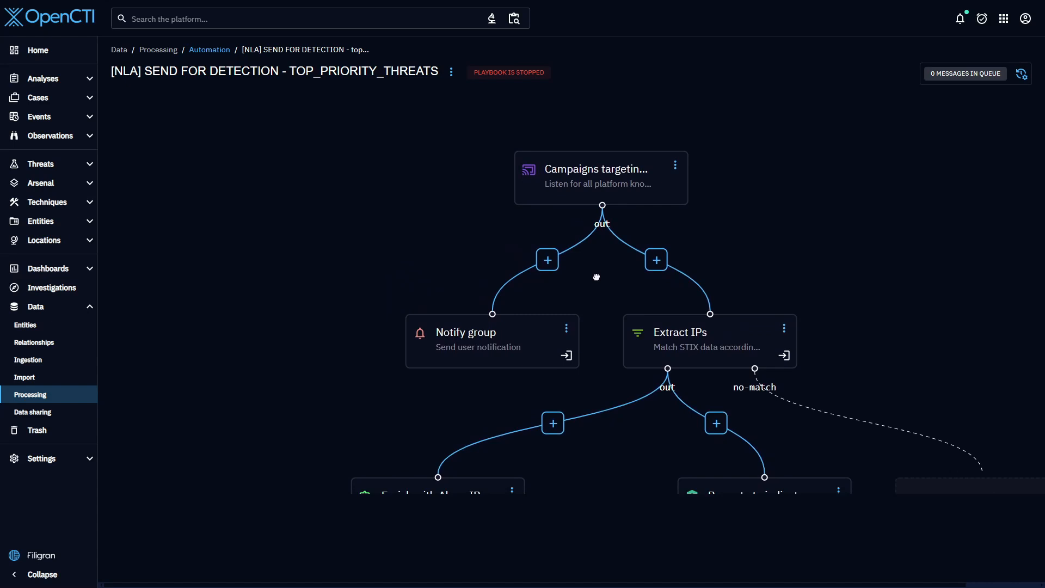
- Pan the SEND FOR DETECTION playbook canvas and show the campaign trigger node's options menu
drag(597, 277, 479, 296)
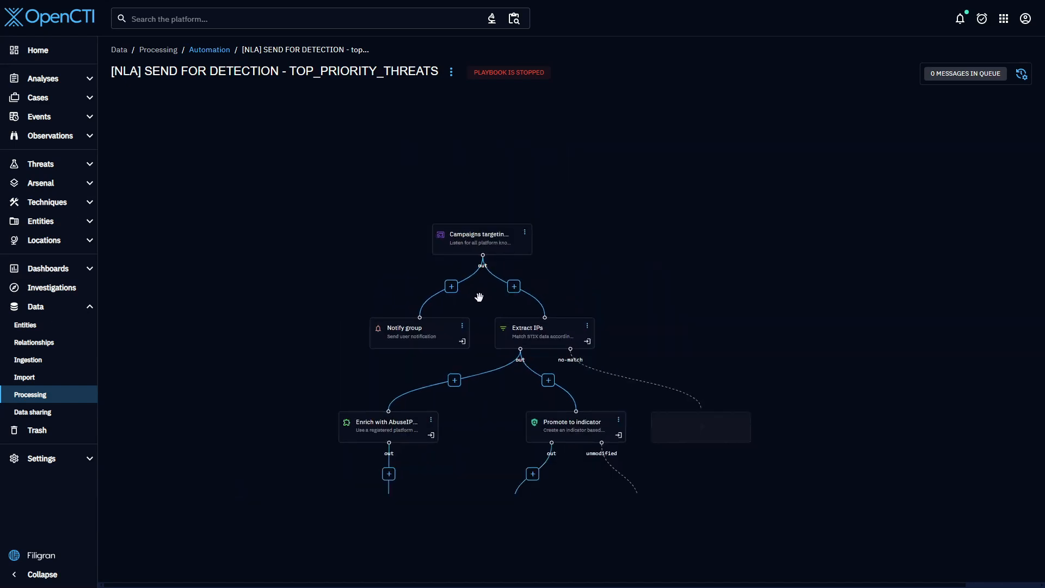
click(524, 231)
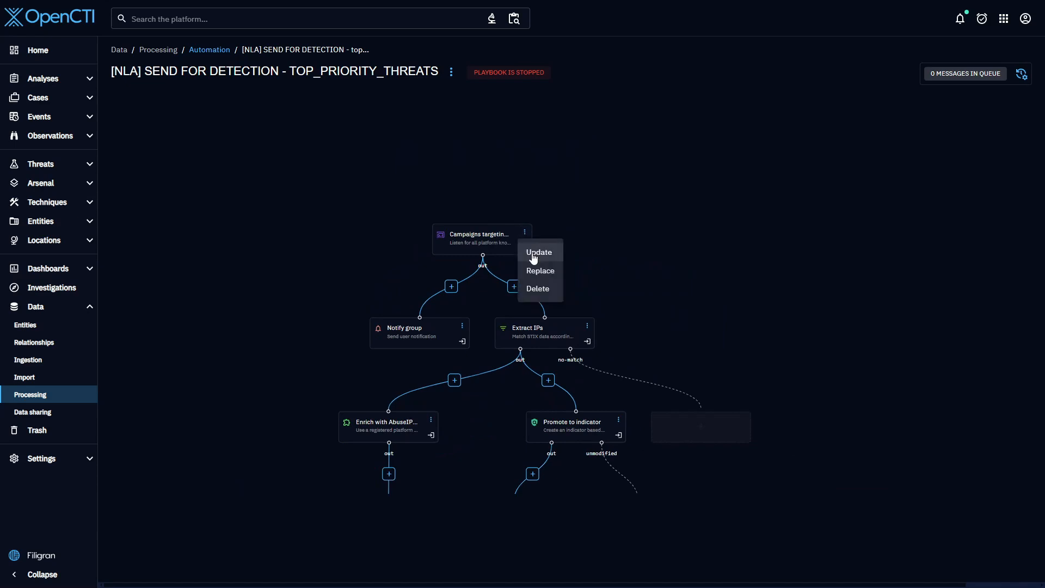
- View the Campaigns targeting my sector trigger's settings and its available filter list, then dismiss the list
click(538, 253)
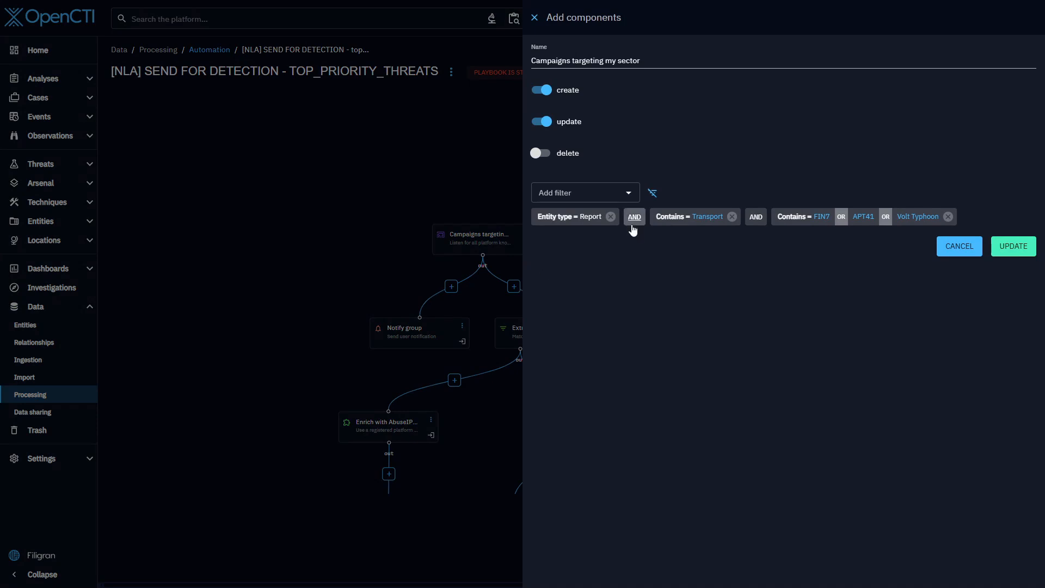
mouse_move(660, 111)
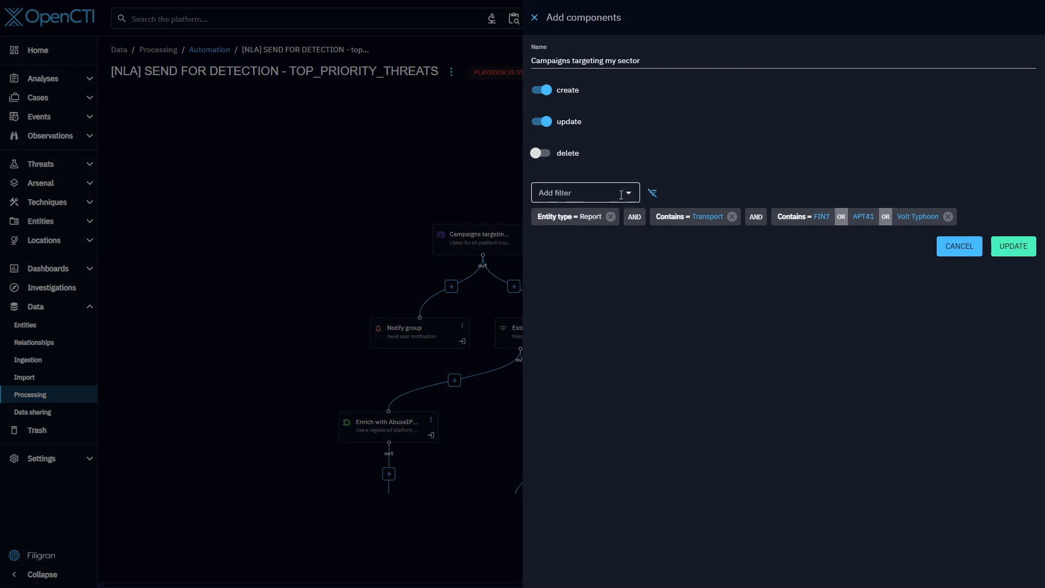
click(585, 193)
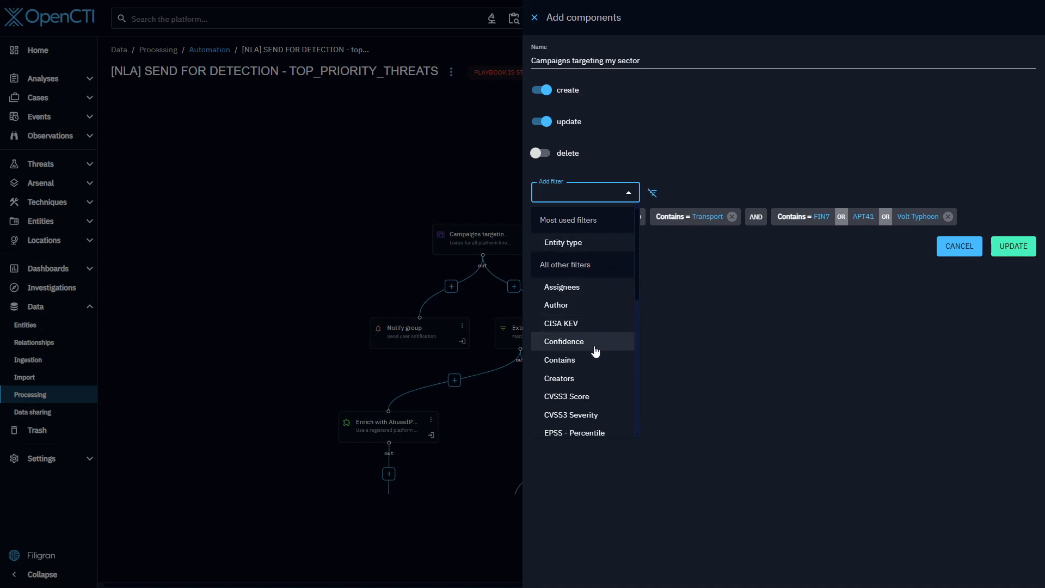
mouse_move(573, 420)
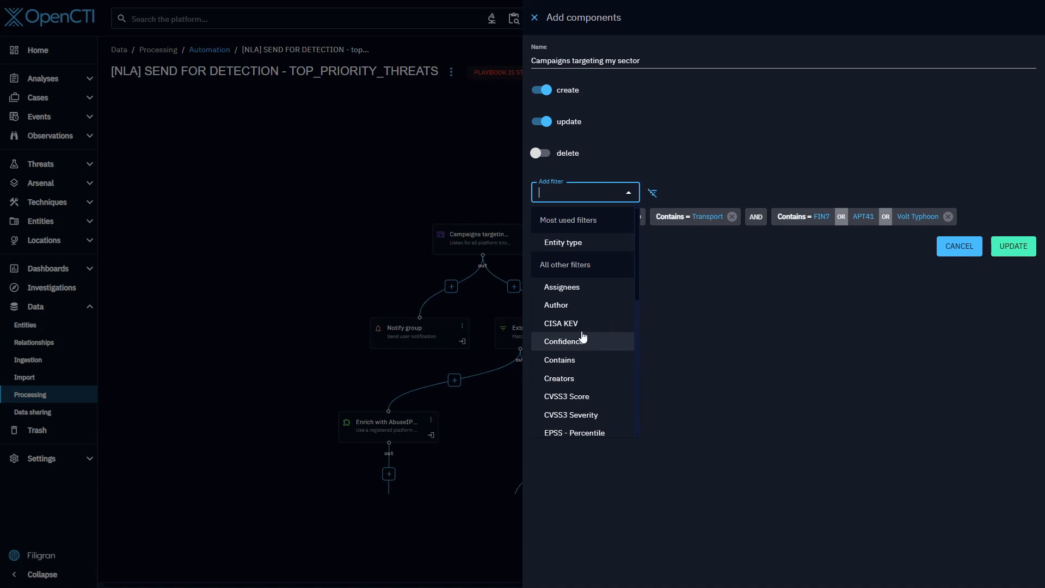
mouse_move(721, 350)
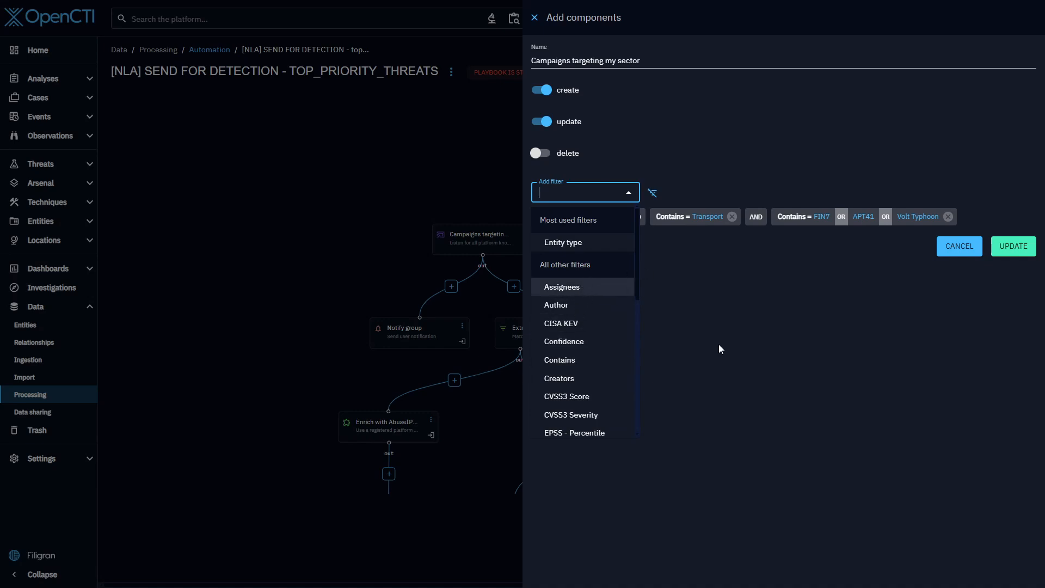
click(564, 241)
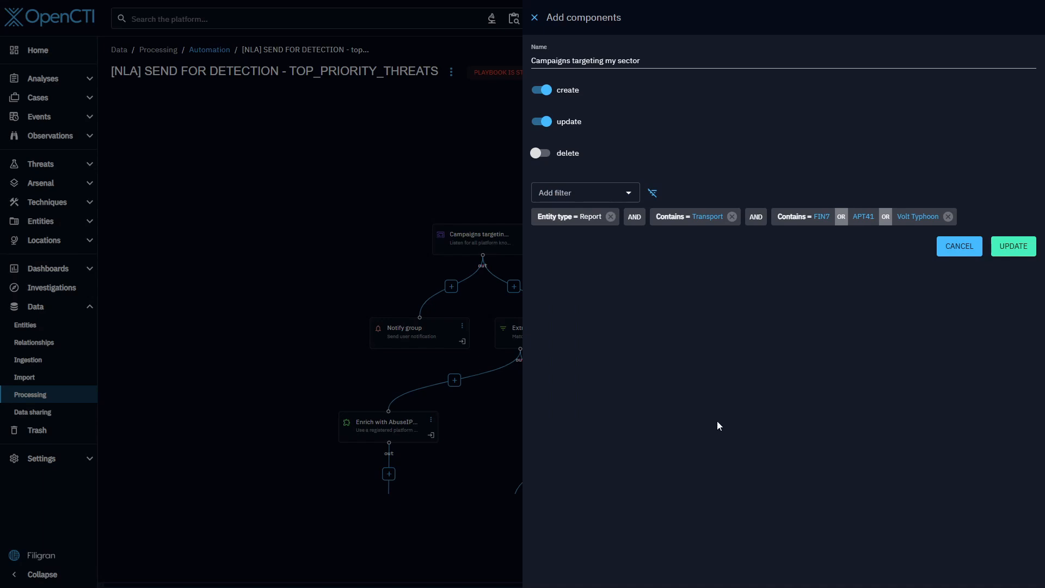
mouse_move(739, 262)
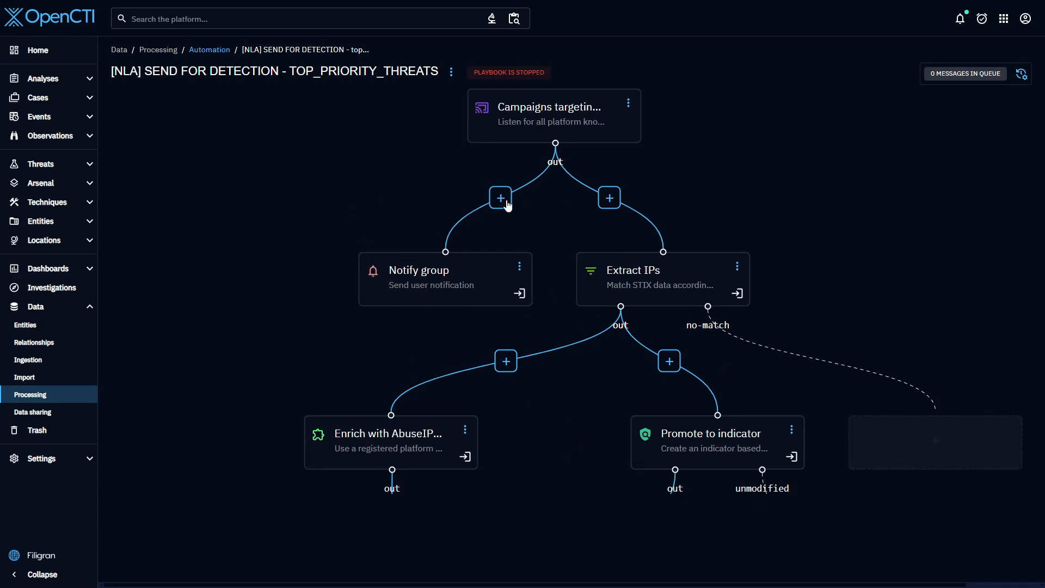
- Browse the components that can follow the trigger via the + connector
click(501, 197)
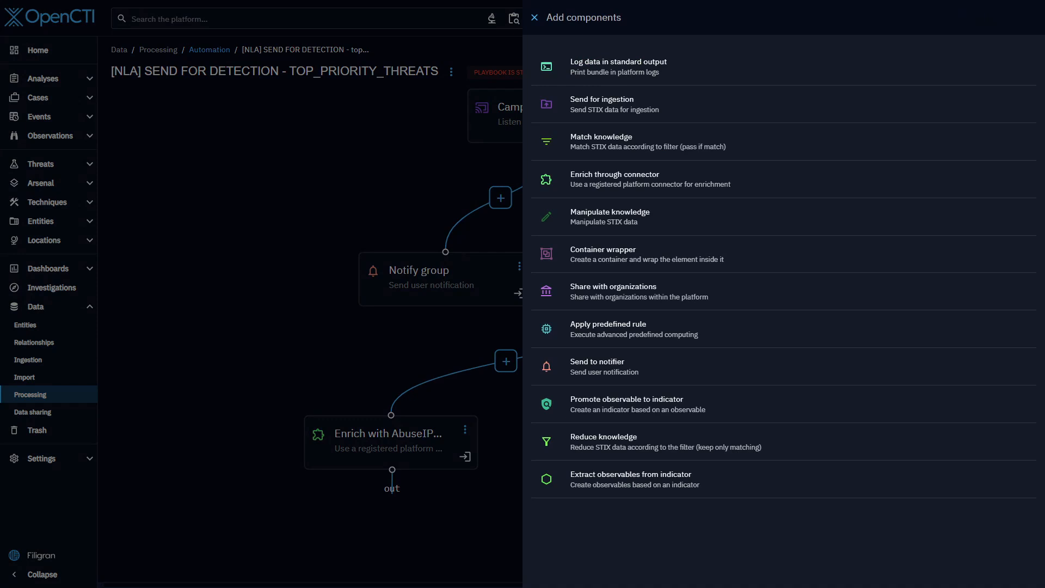
mouse_move(641, 168)
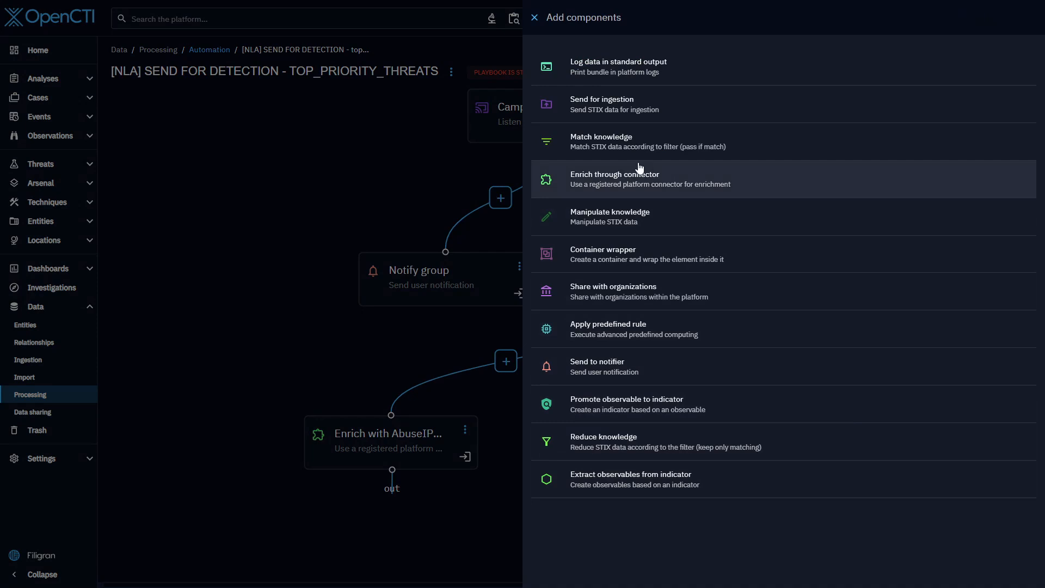
mouse_move(287, 209)
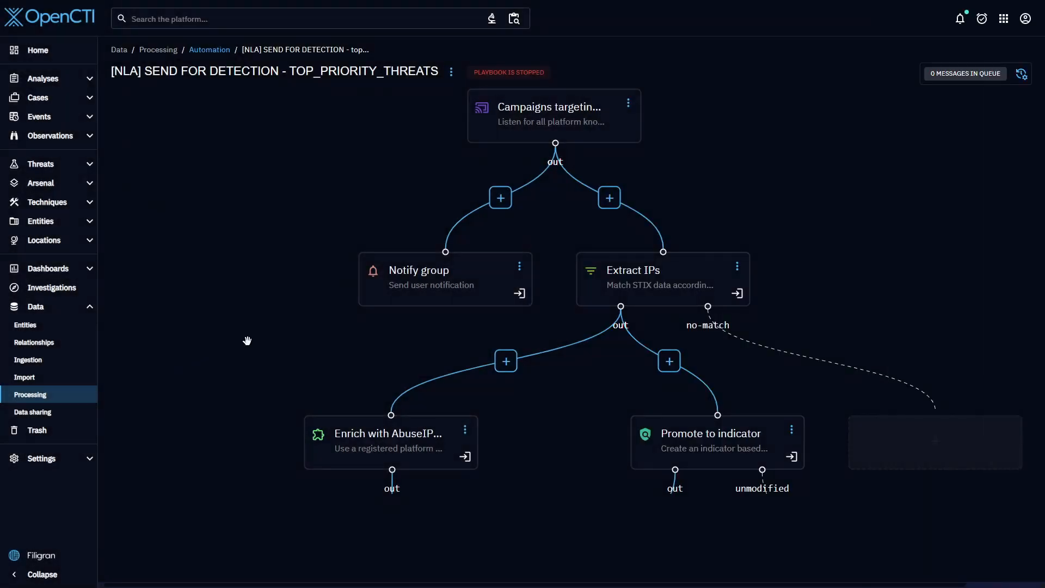
- Drag the canvas to reveal the lower Save changes and Label for detection steps
drag(247, 340, 527, 264)
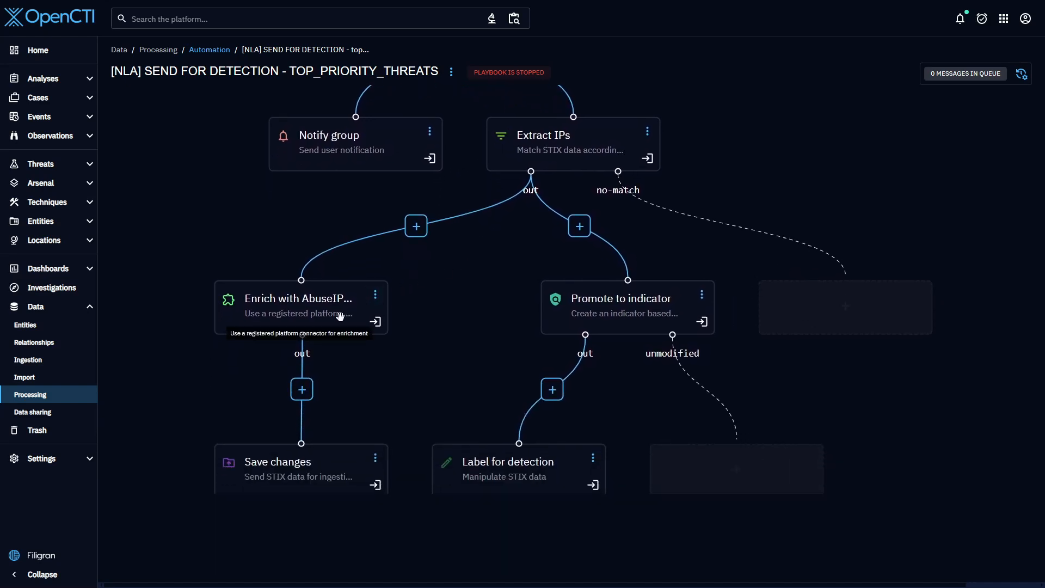
mouse_move(524, 300)
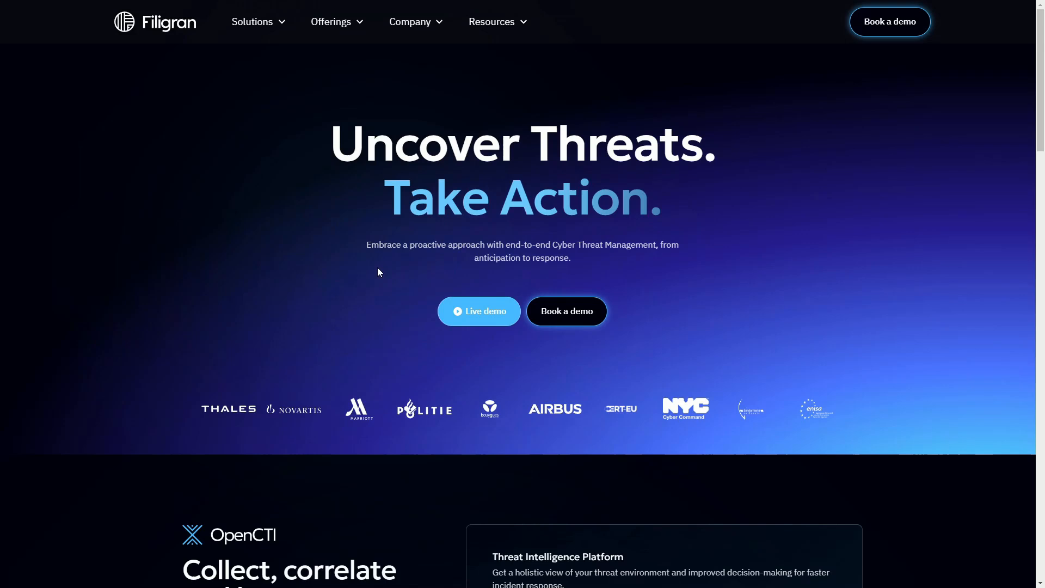
mouse_move(434, 268)
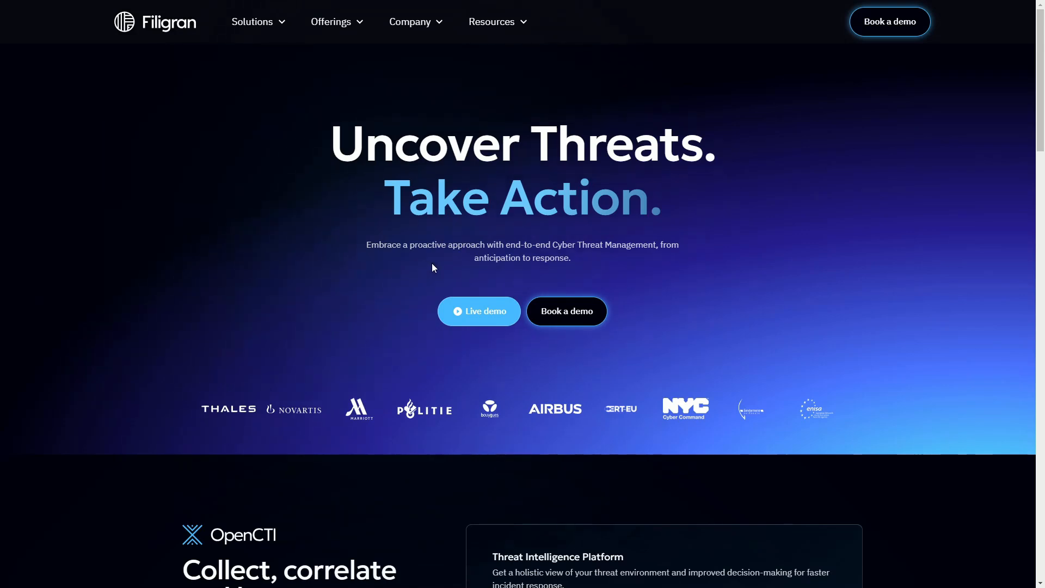
mouse_move(487, 310)
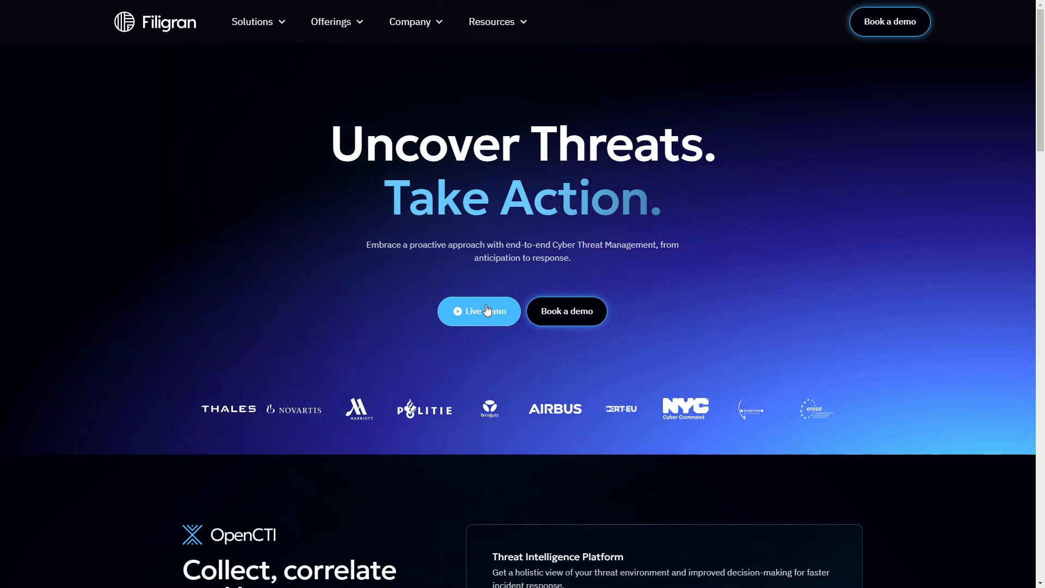
- Go to the Live demo registration page from the Filigran homepage
click(479, 312)
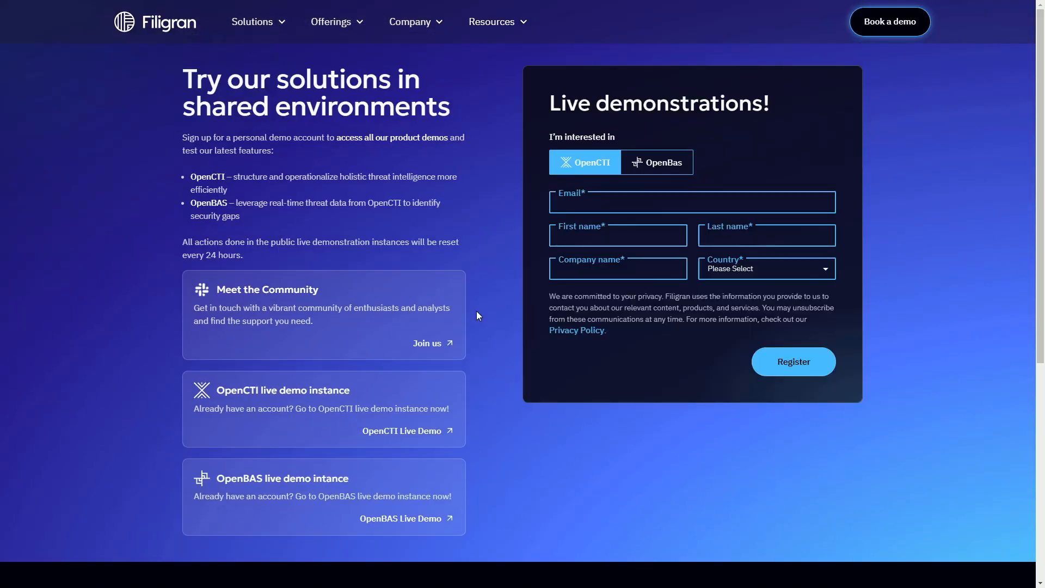
mouse_move(490, 309)
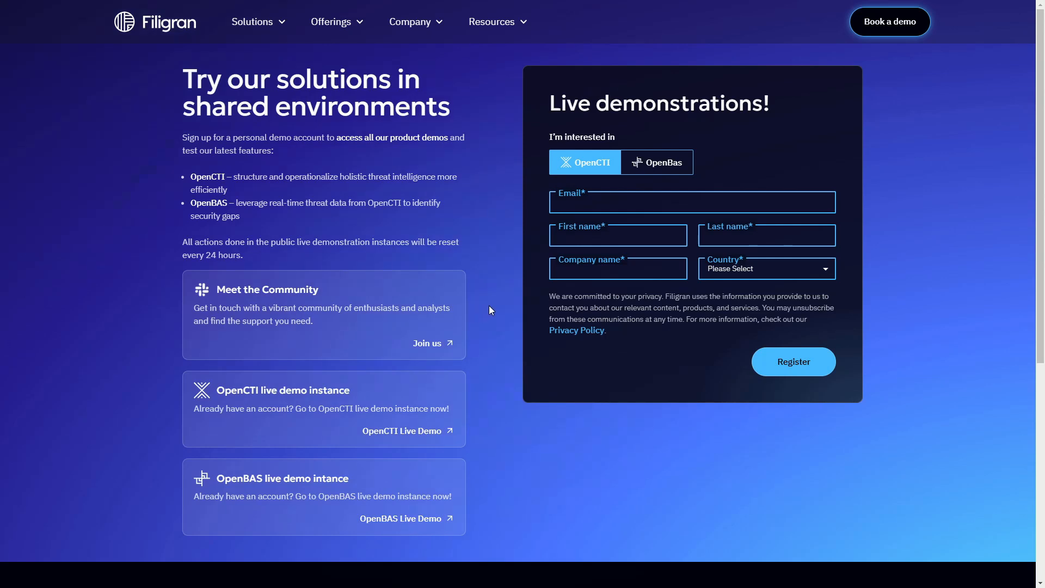
mouse_move(321, 329)
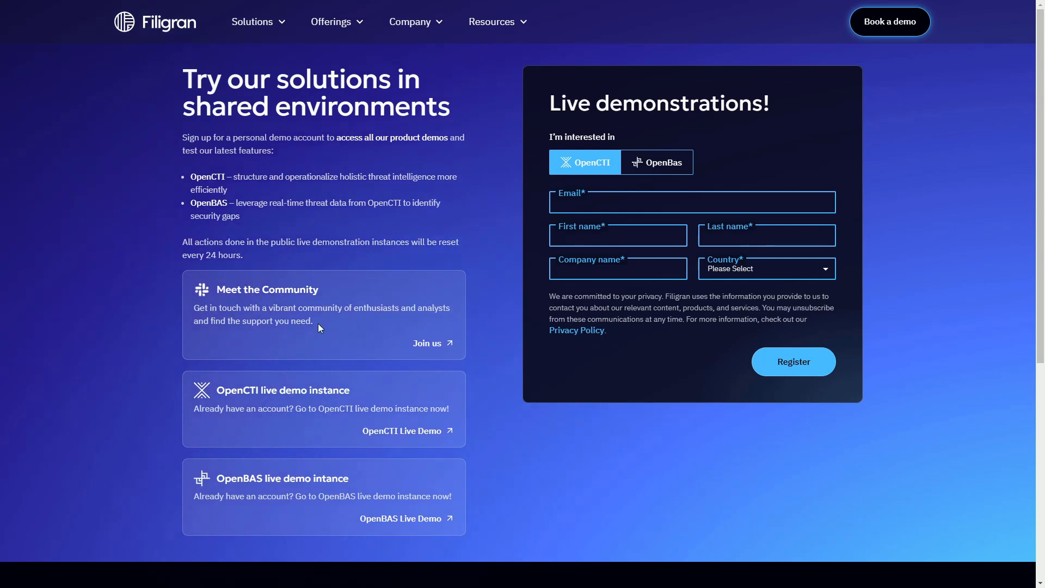
mouse_move(312, 336)
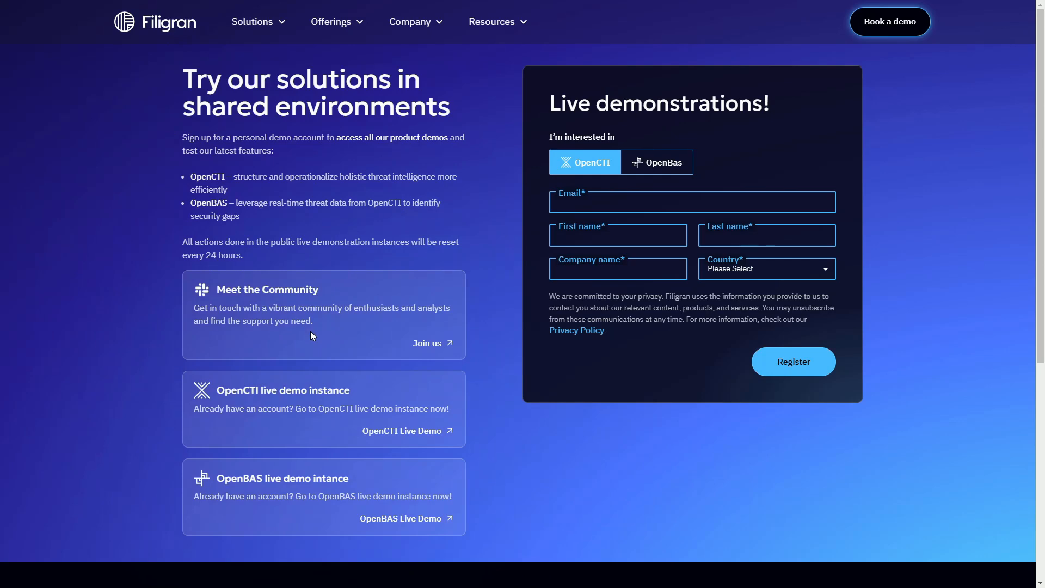
mouse_move(490, 311)
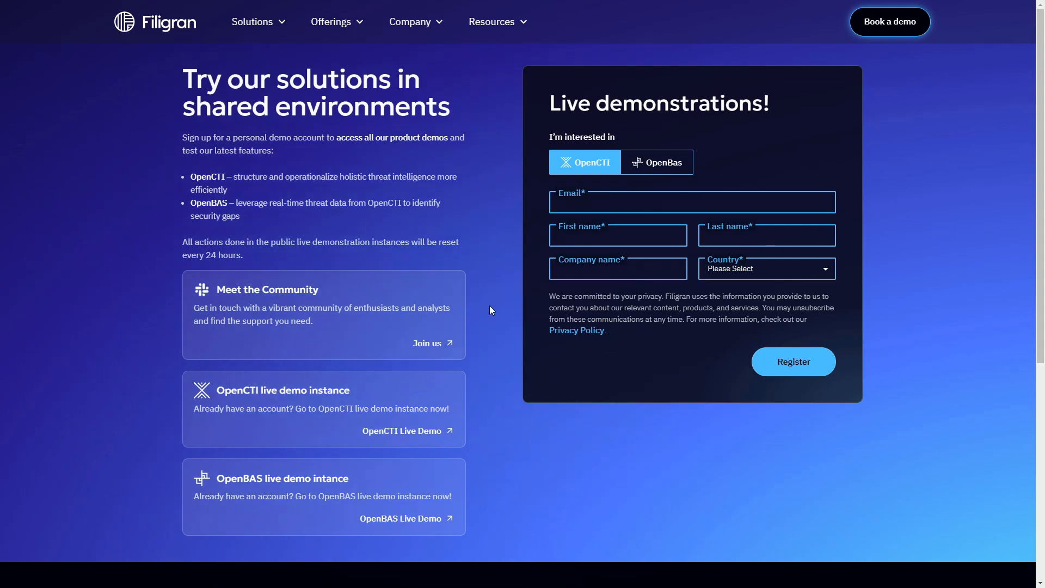